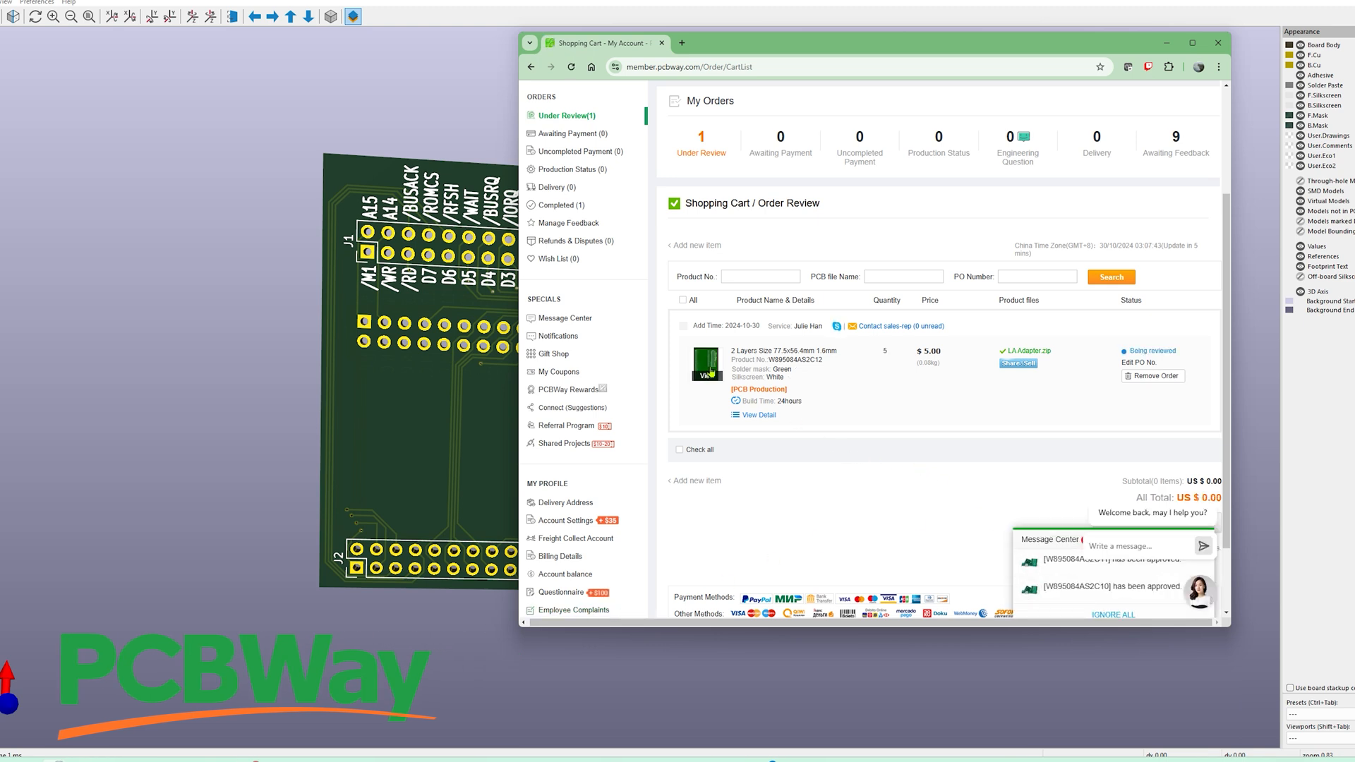
Preview the adapter board's Gerber rendering zoomed in on J1 labels, then its zoomed bottom side.
{"action": "left_click", "coordinate": [705, 365]}
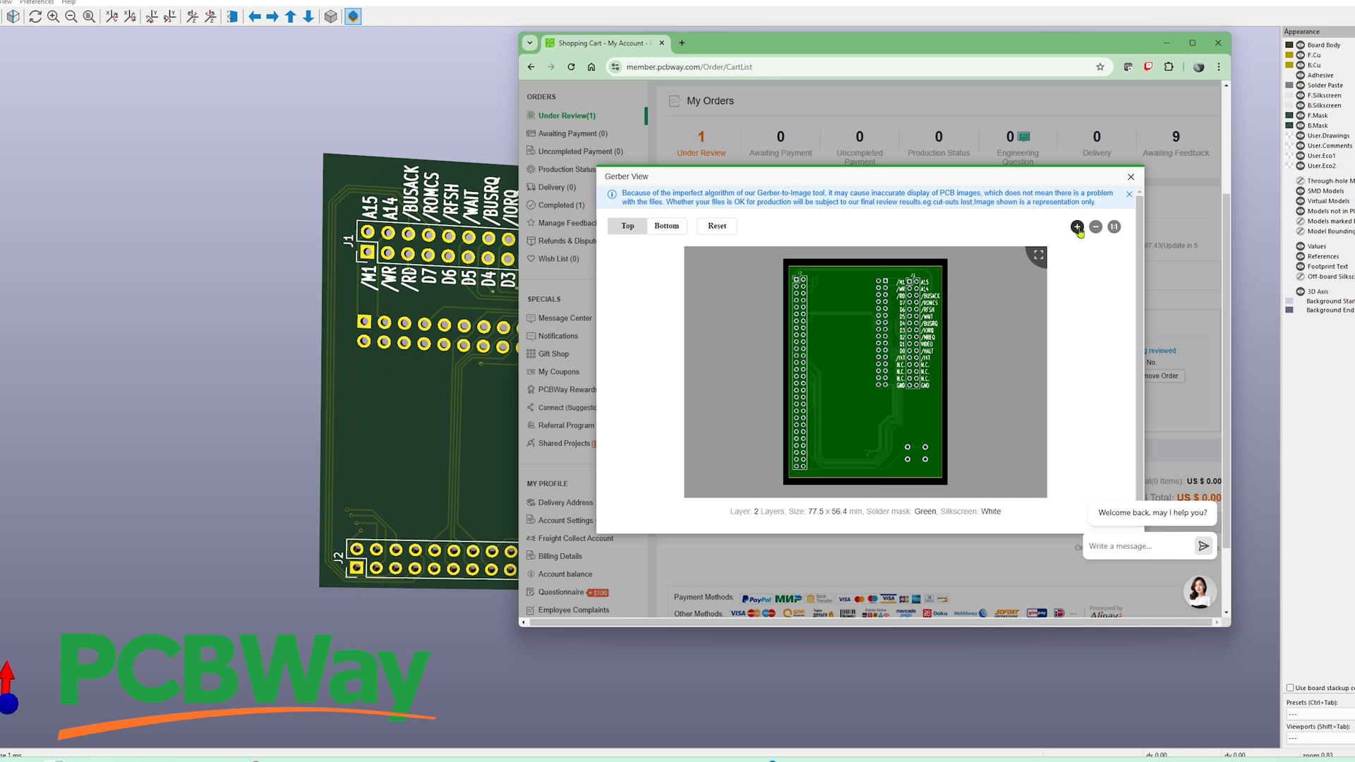
{"action": "left_click", "coordinate": [1077, 226]}
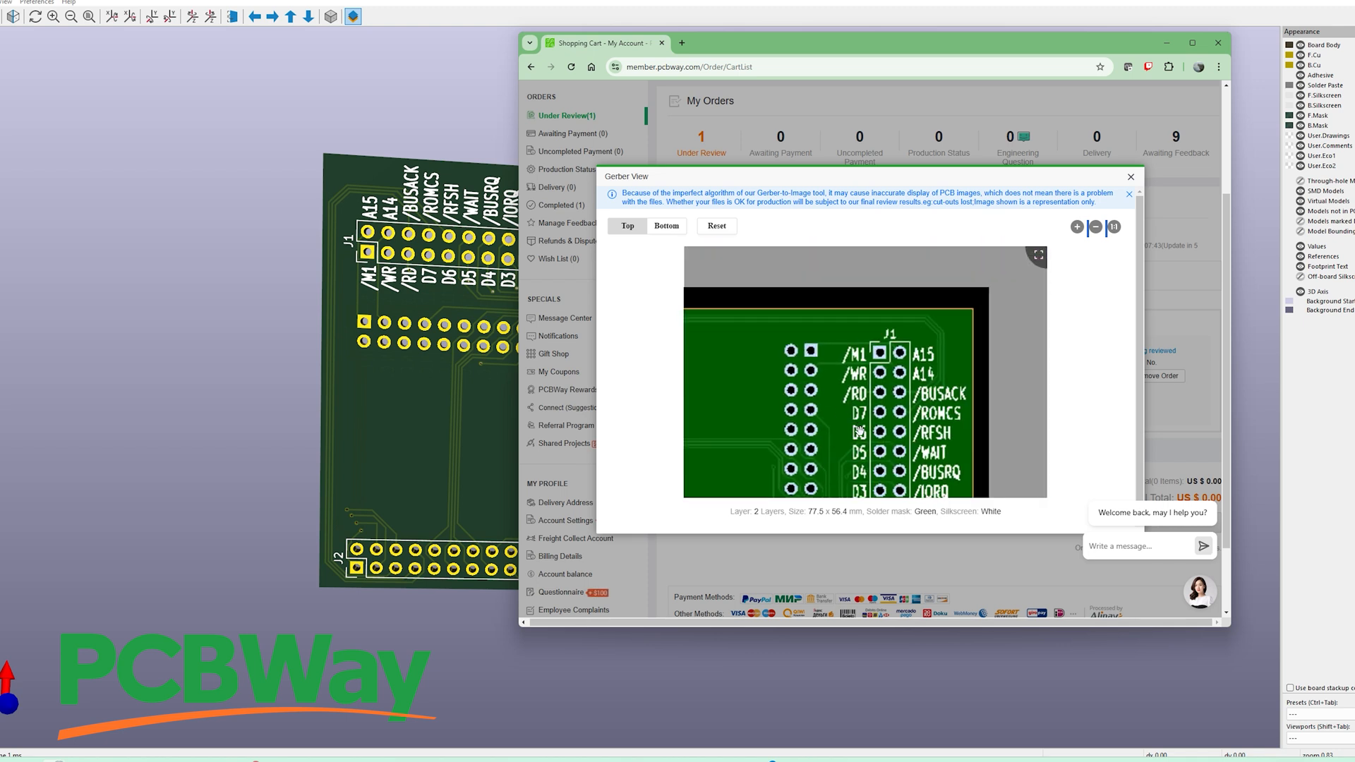
{"action": "left_click", "coordinate": [666, 226]}
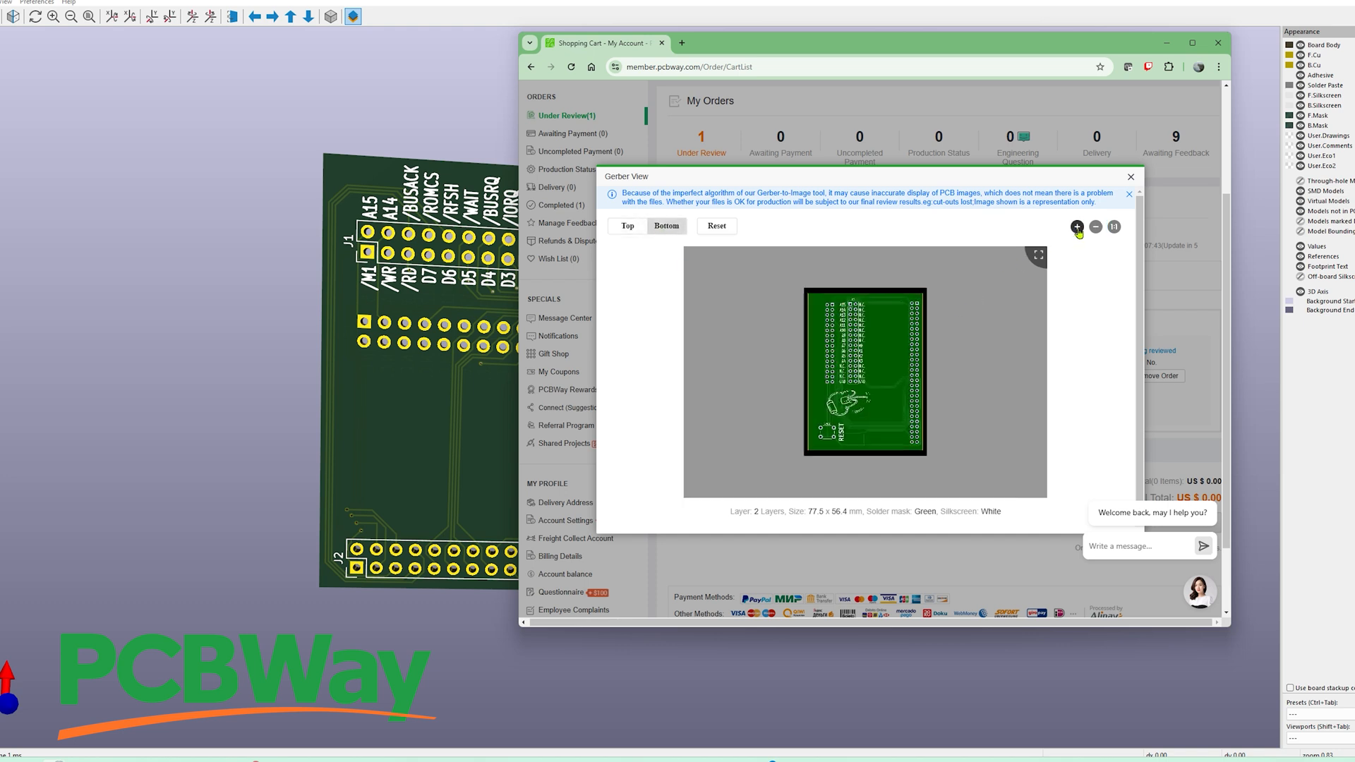
{"action": "left_click", "coordinate": [1077, 226]}
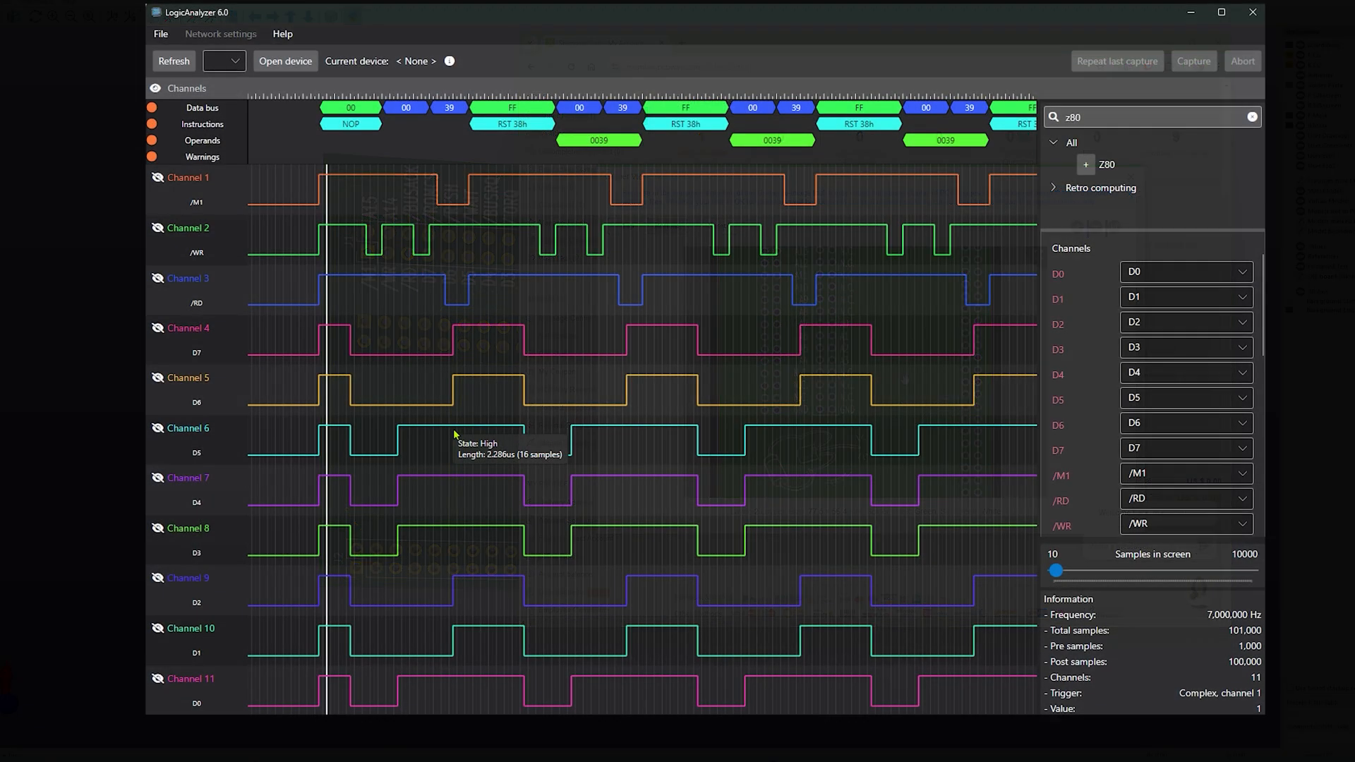
{"action": "mouse_move", "coordinate": [285, 414]}
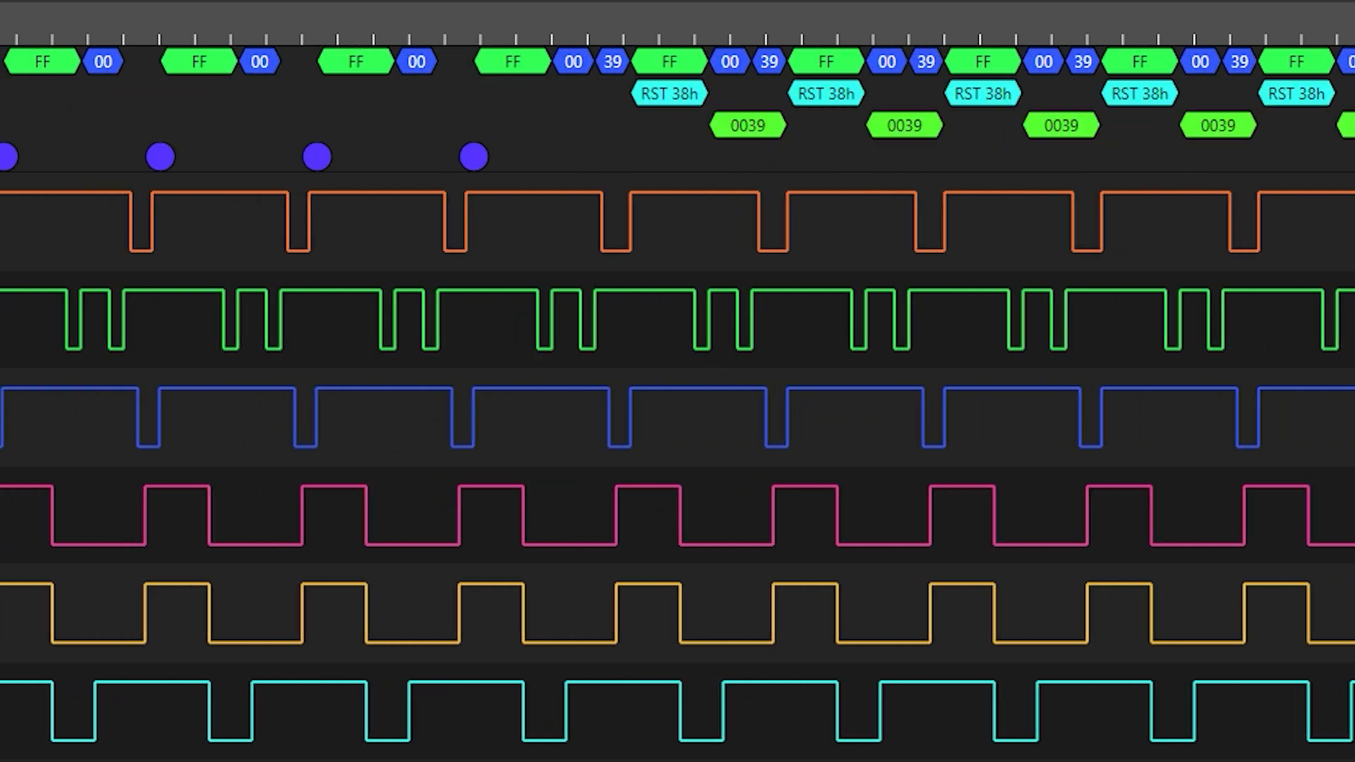
Scroll the Z80 capture to where FF/00 bytes decode as repeated RST 38h with 0039 operands.
{"action": "scroll", "scroll_direction": "right", "scroll_amount": 3}
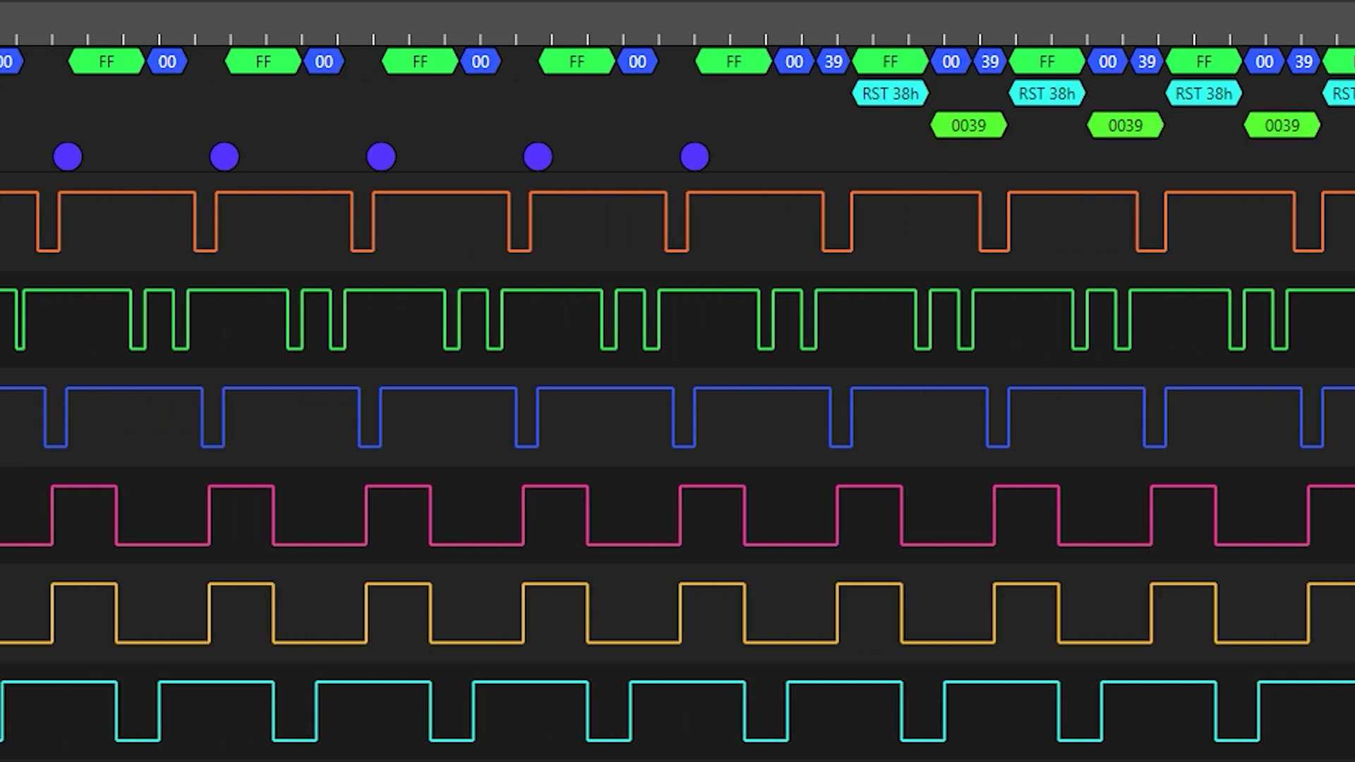
Zoom out to view the whole Z80 capture with its clustered warning-marker breaks.
{"action": "scroll", "scroll_direction": "left", "scroll_amount": 3}
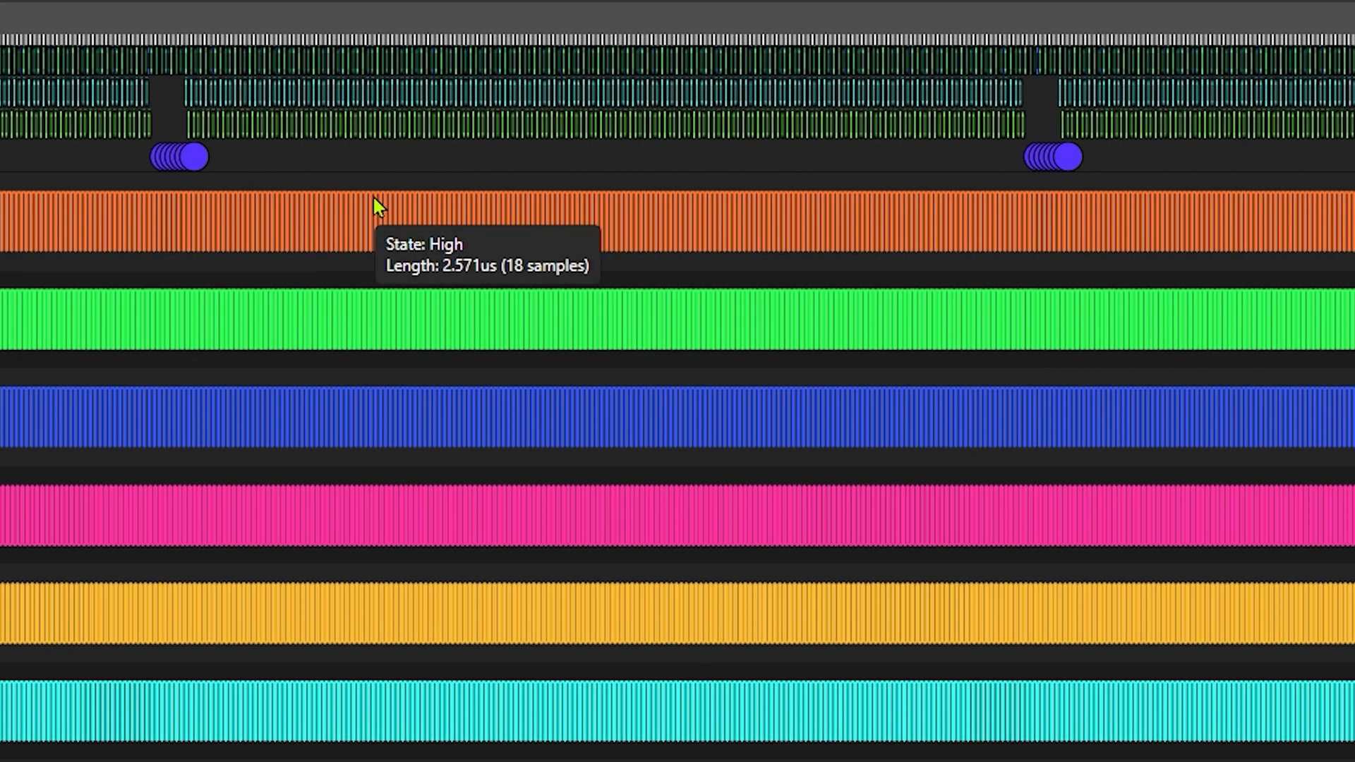
{"action": "mouse_move", "coordinate": [158, 42]}
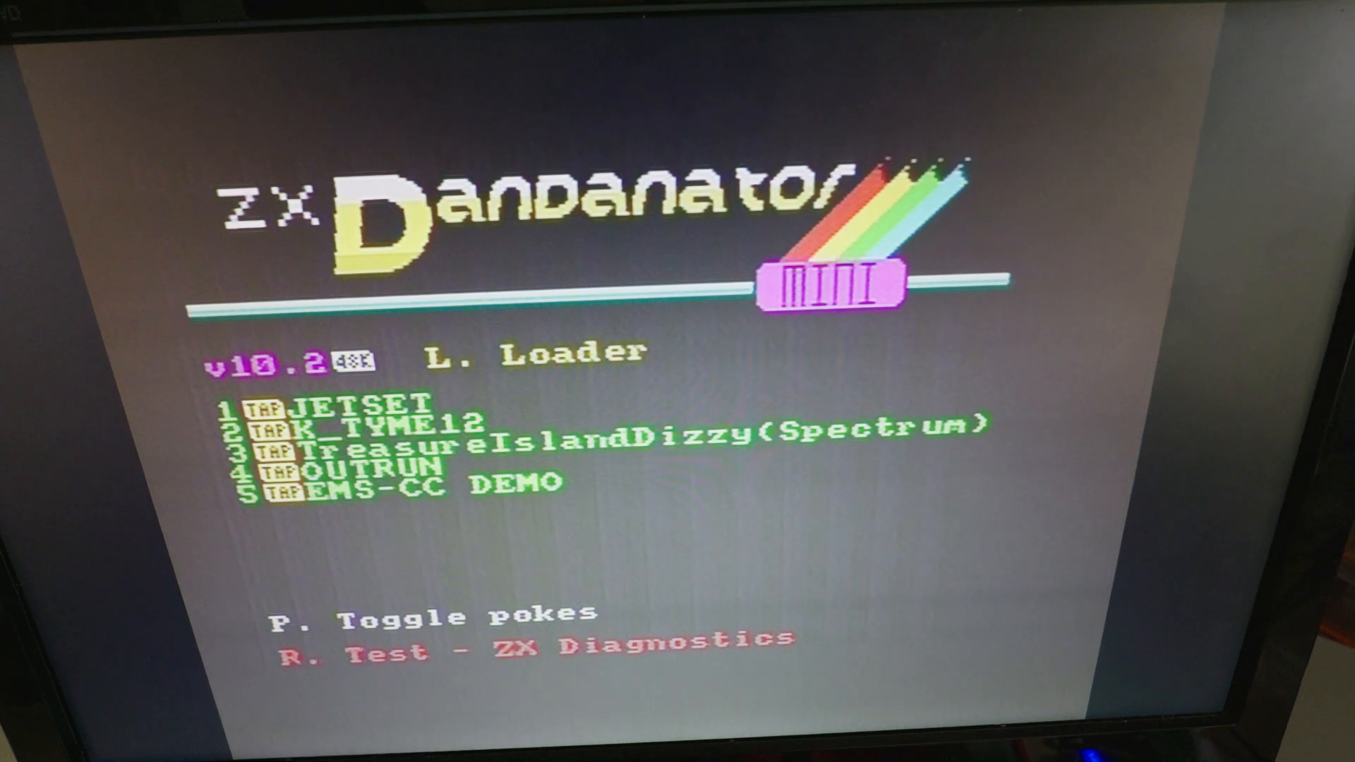
Launch Test - ZX Diagnostics from the Dandanator menu to run the RAM and ROM checks.
{"action": "key", "text": "r"}
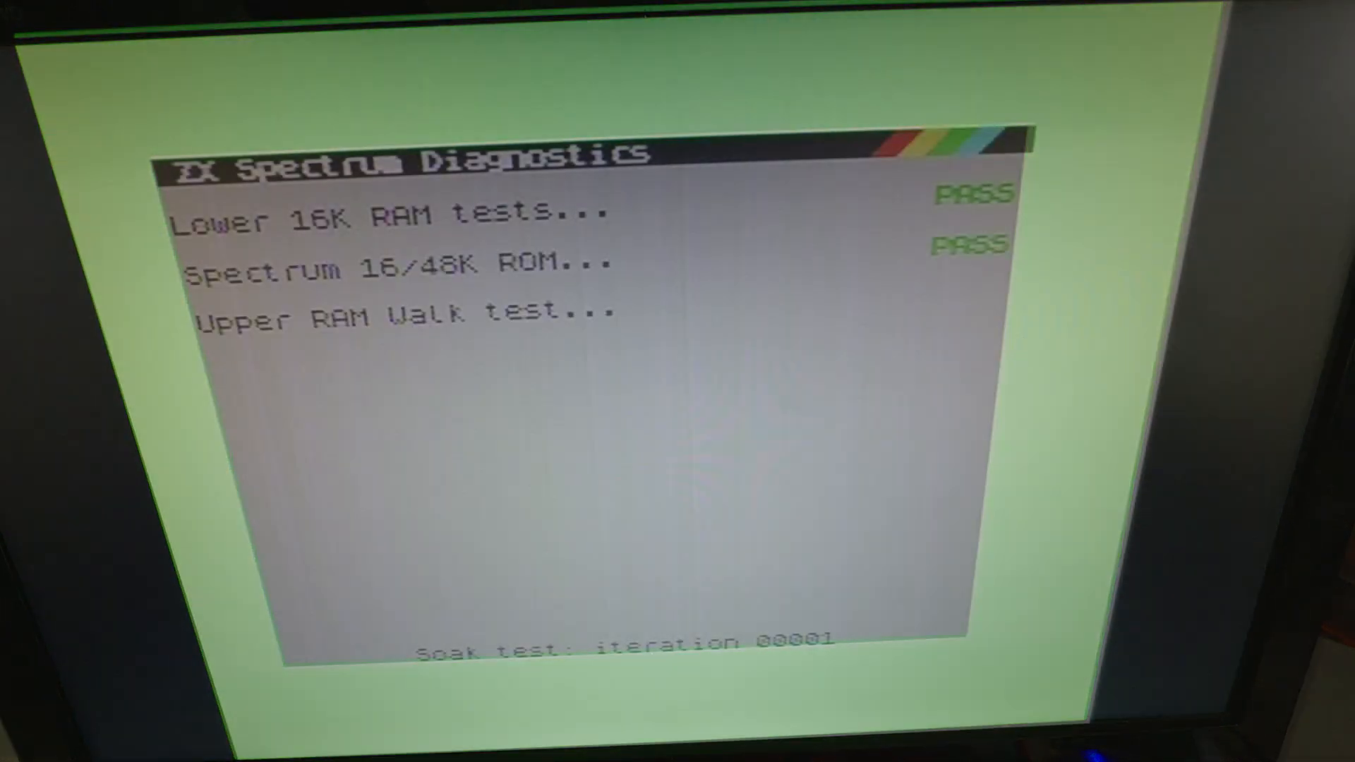